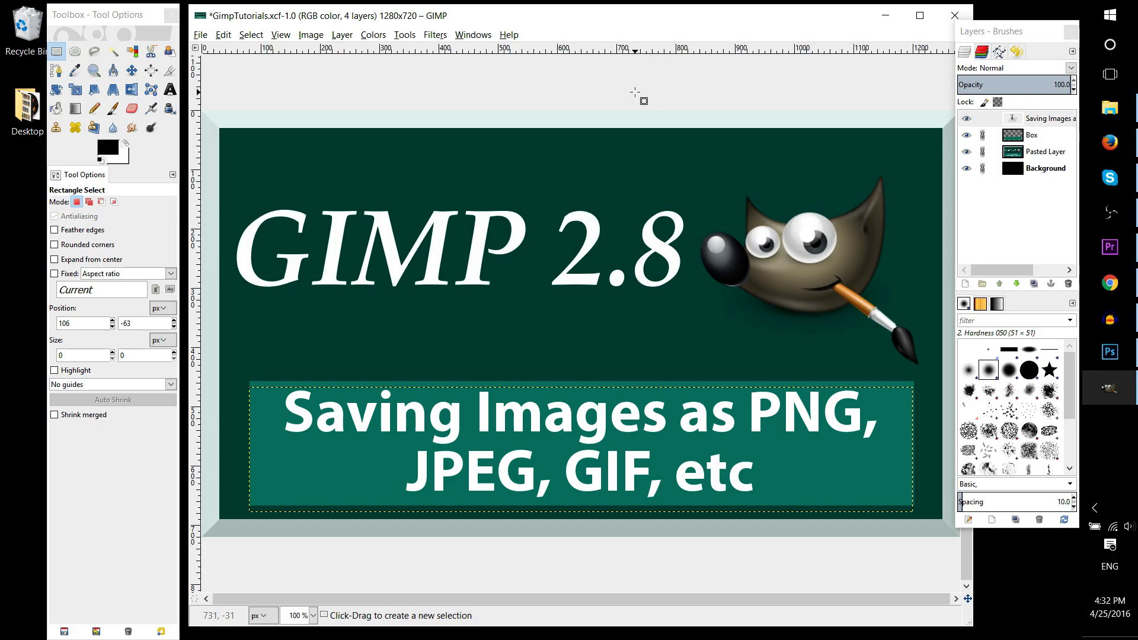
{"action": "mouse_move", "coordinate": [796, 470]}
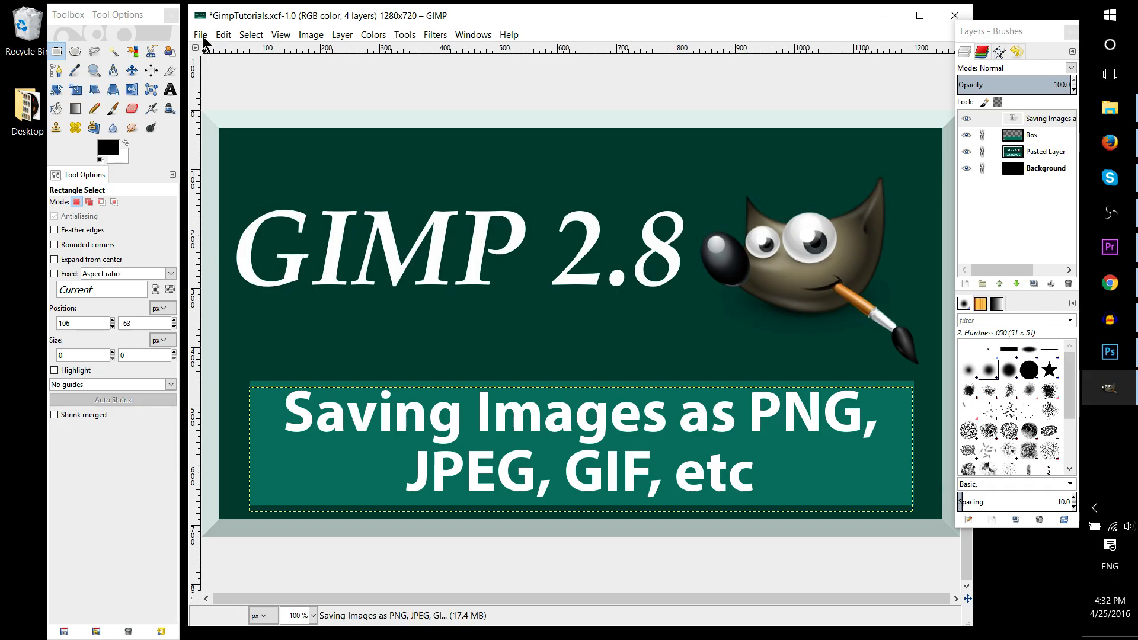
Browse the File and Colors menus, then reopen File to find the Export entries
{"action": "left_click", "coordinate": [200, 35]}
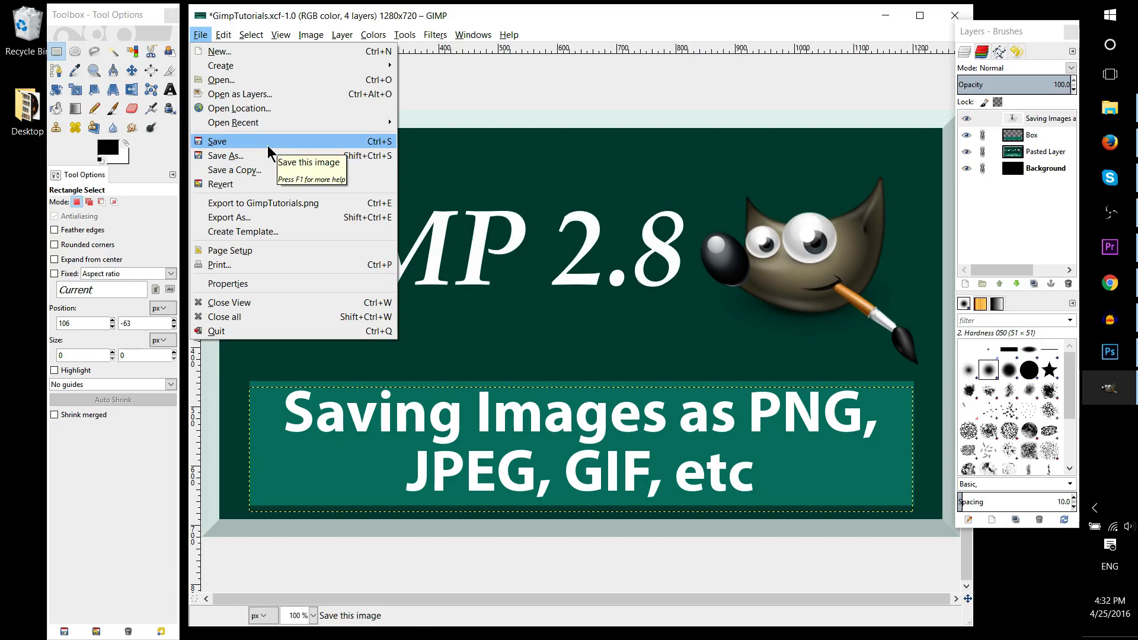
{"action": "left_click", "coordinate": [372, 35]}
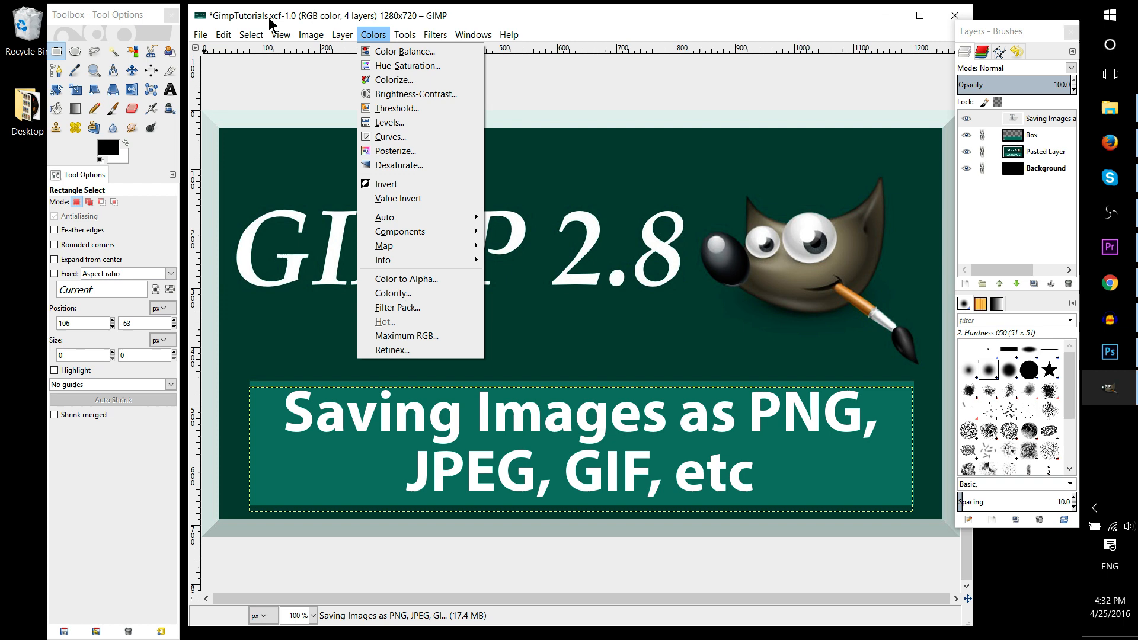
{"action": "left_click", "coordinate": [201, 35]}
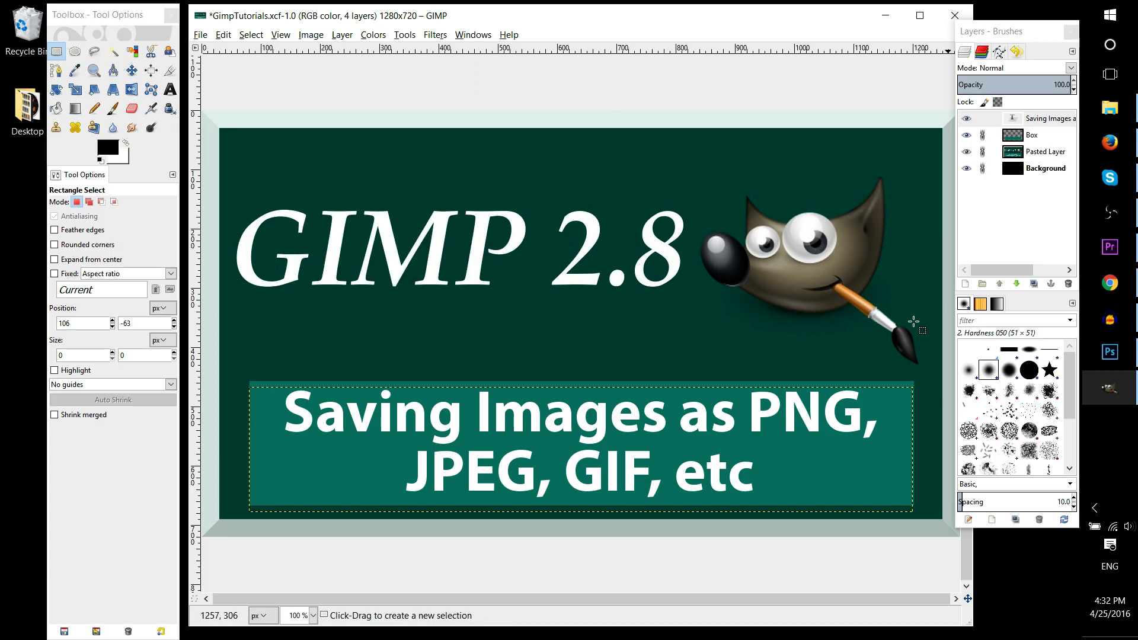
{"action": "left_click", "coordinate": [1038, 119]}
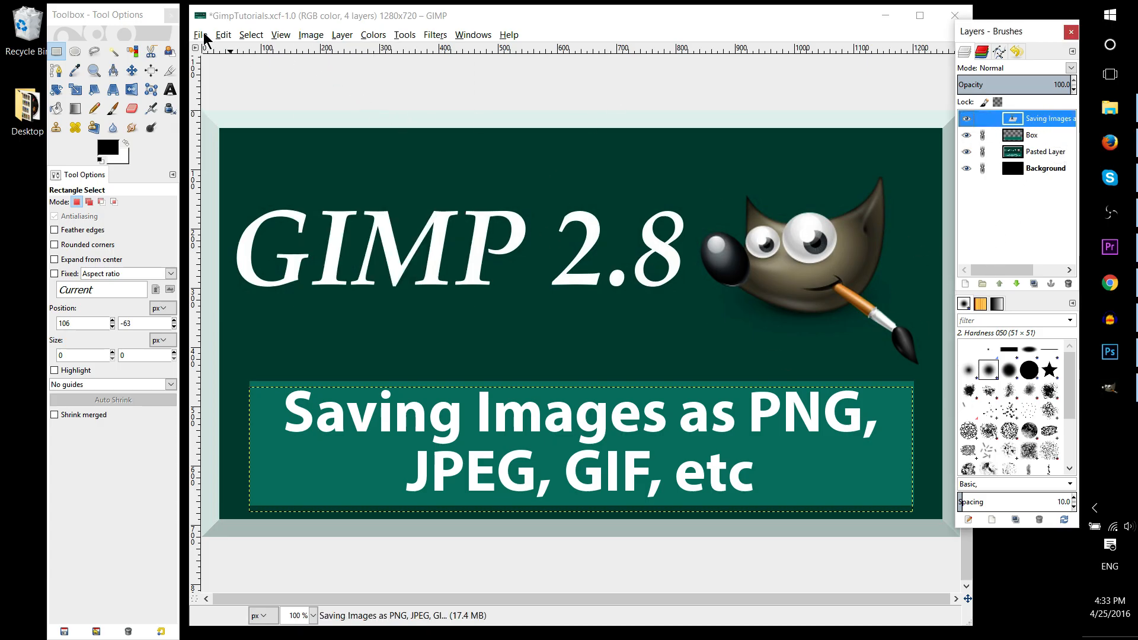
{"action": "left_click", "coordinate": [200, 34]}
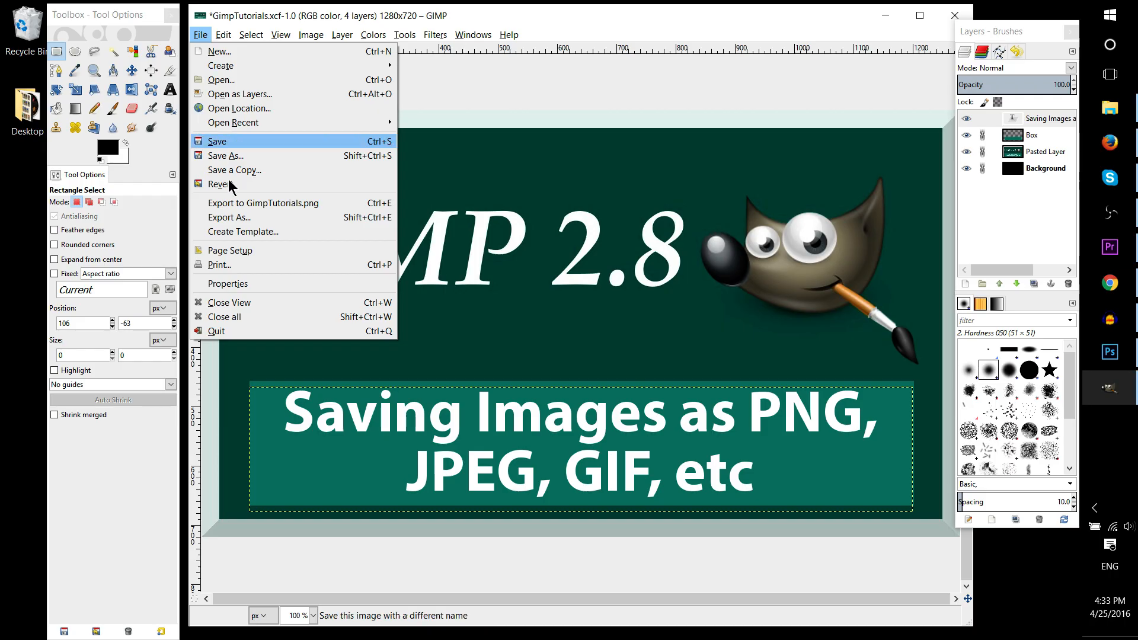
{"action": "mouse_move", "coordinate": [230, 217]}
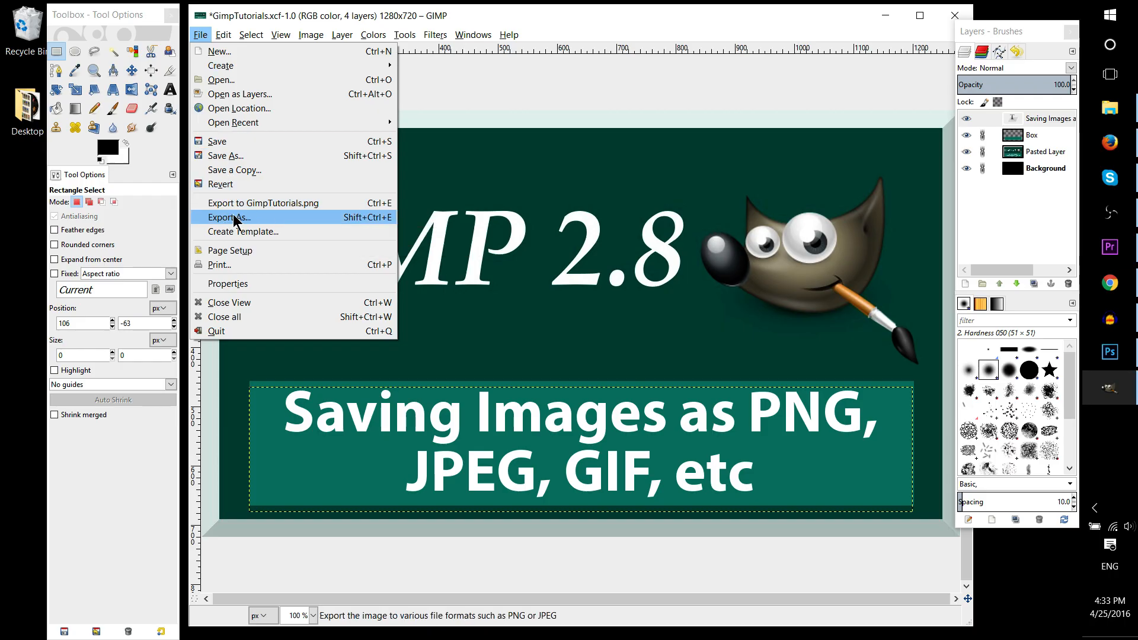
{"action": "mouse_move", "coordinate": [261, 202]}
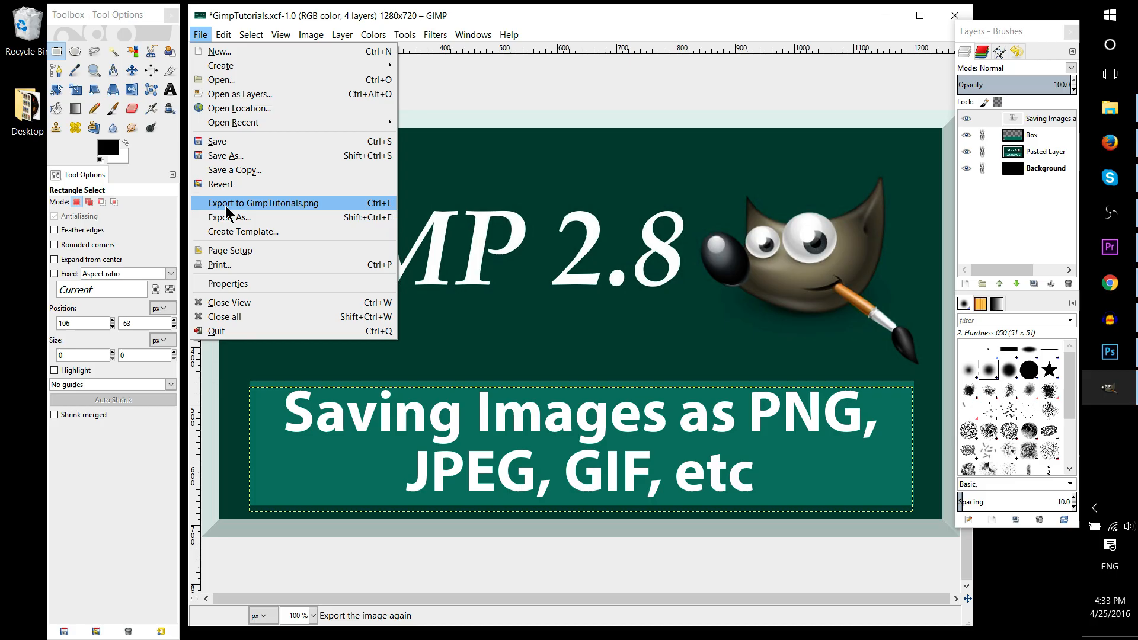
{"action": "mouse_move", "coordinate": [265, 212]}
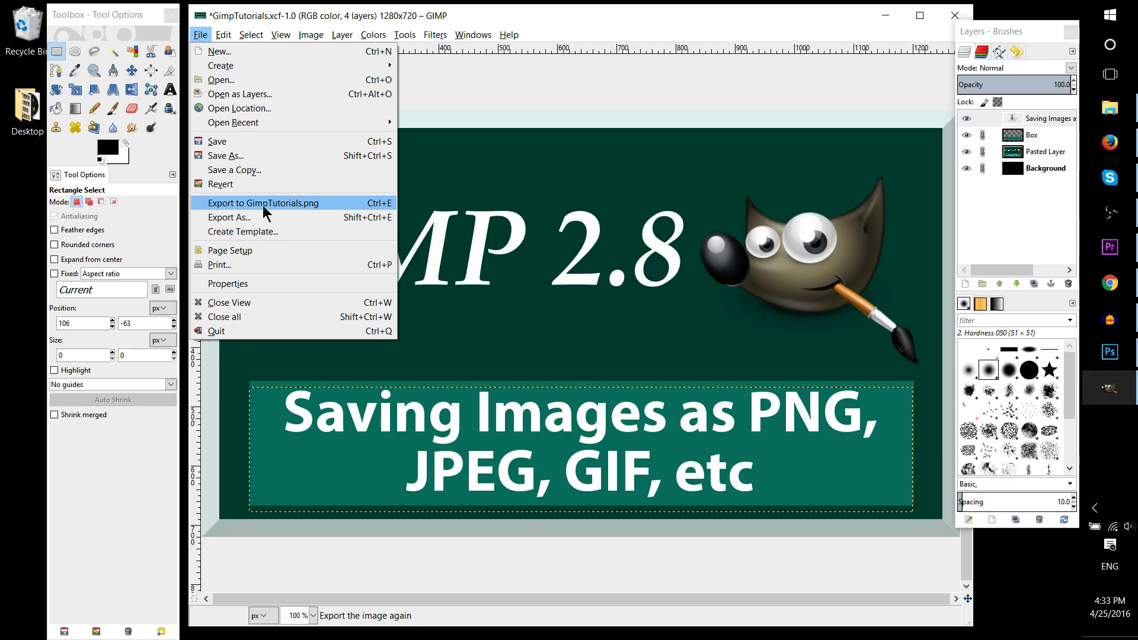
{"action": "mouse_move", "coordinate": [294, 205]}
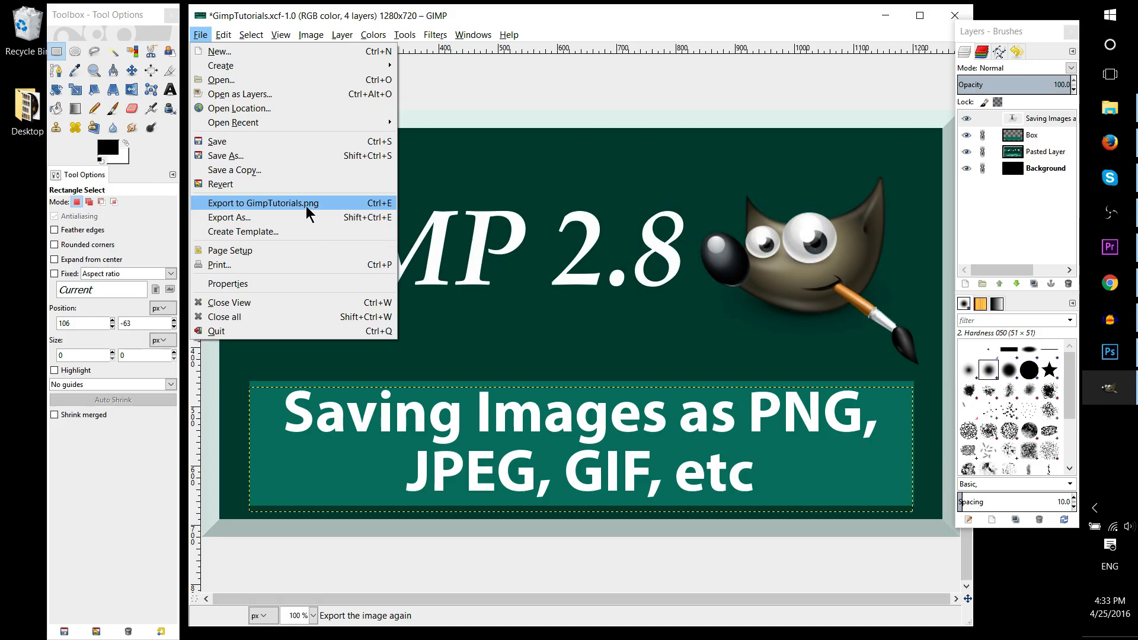
{"action": "mouse_move", "coordinate": [241, 213]}
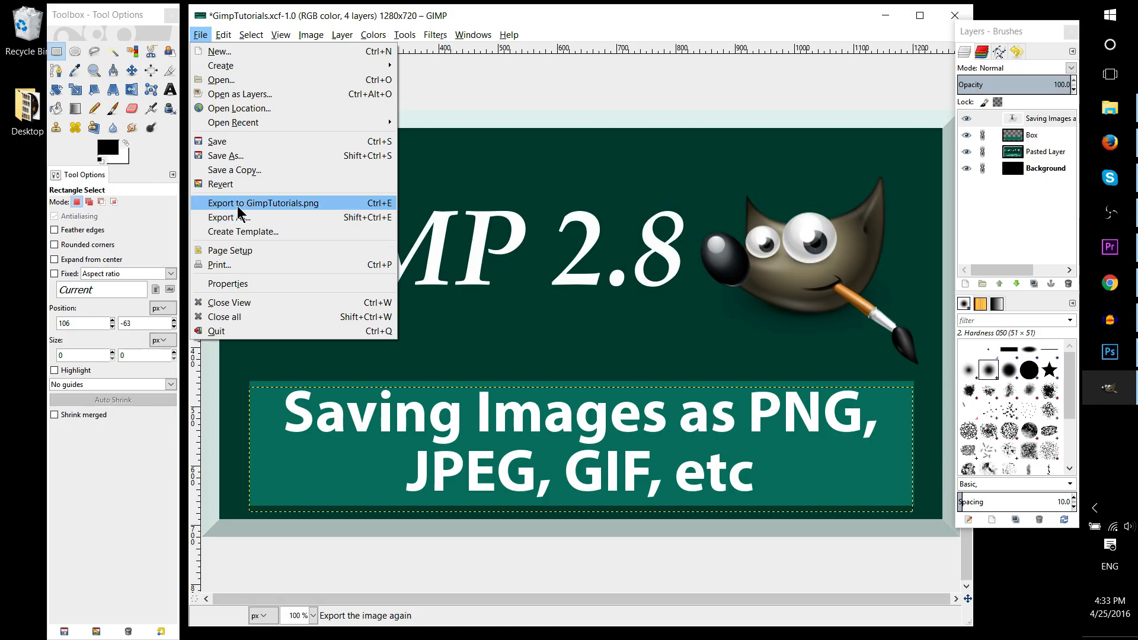
{"action": "mouse_move", "coordinate": [229, 216]}
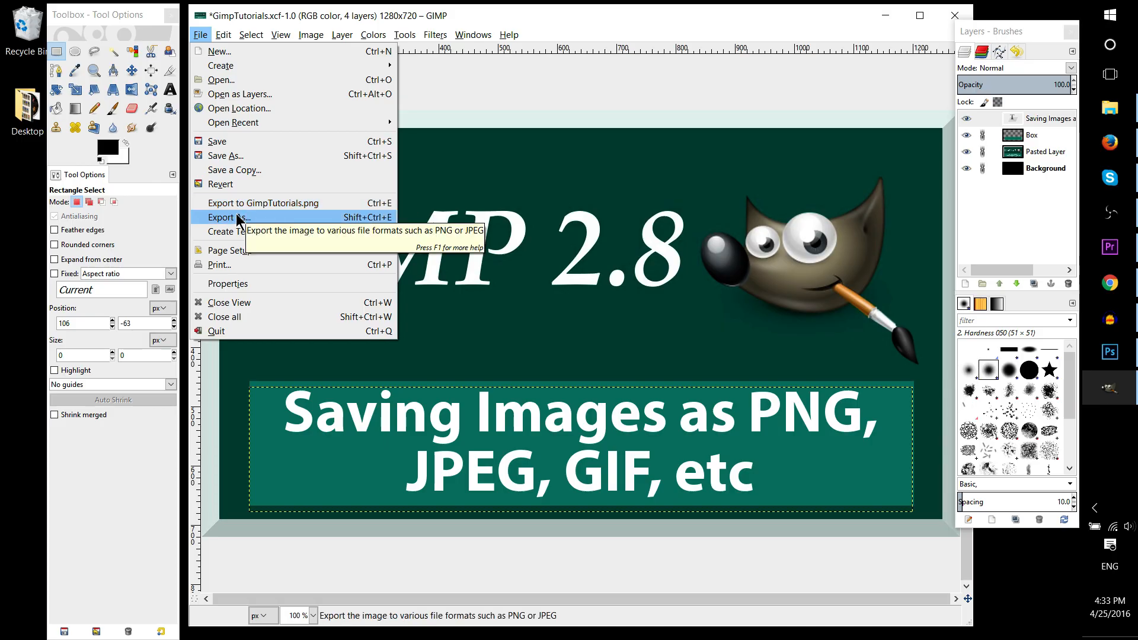
Open Export As targeting GimpTutorials.png in the Desktop folder and select the base file name
{"action": "left_click", "coordinate": [225, 217]}
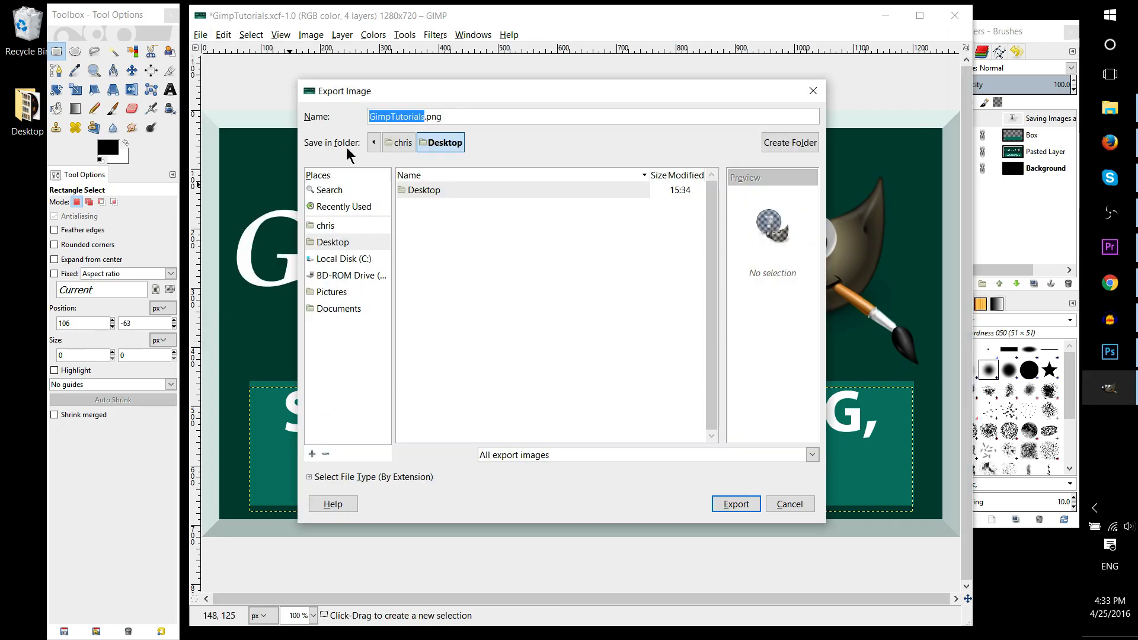
{"action": "left_click", "coordinate": [735, 504]}
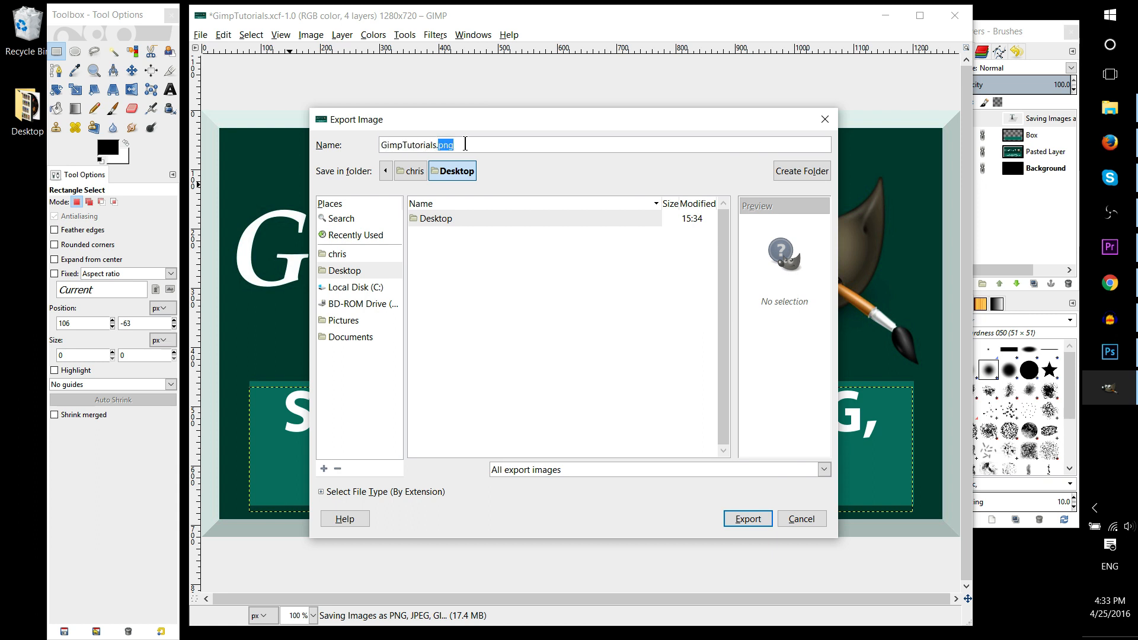
{"action": "double_click", "coordinate": [414, 144]}
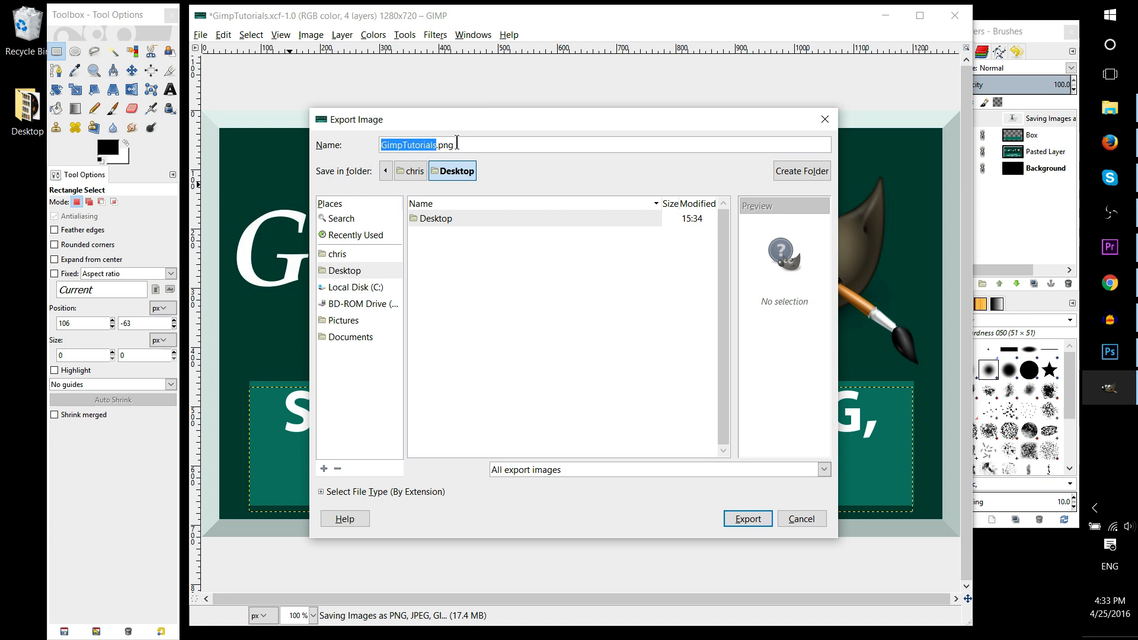
{"action": "mouse_move", "coordinate": [565, 456]}
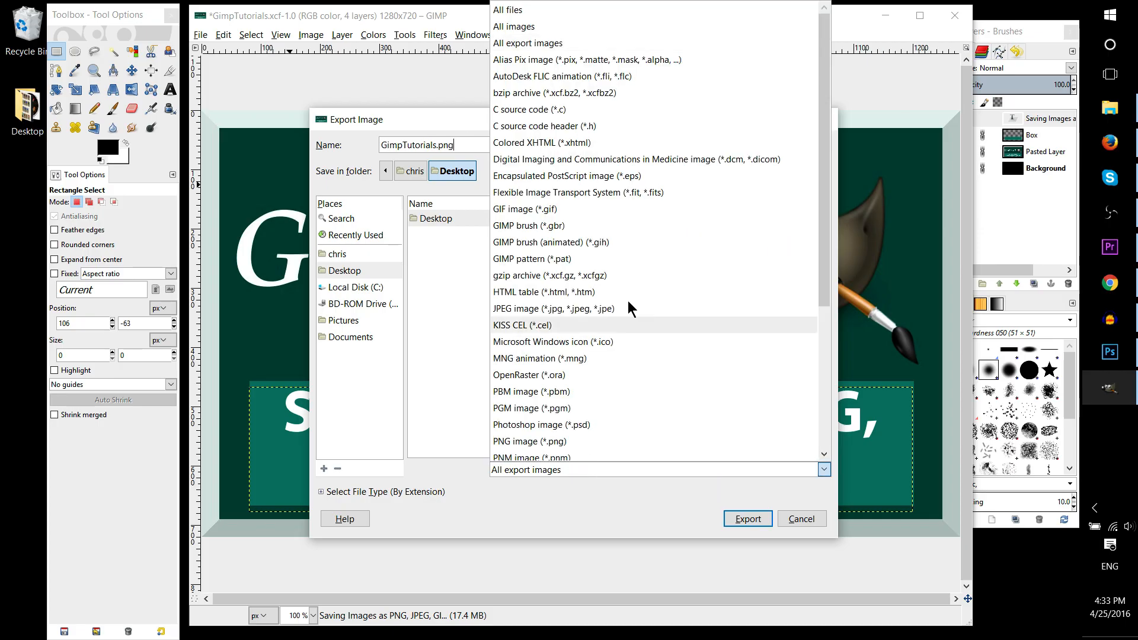
{"action": "mouse_move", "coordinate": [633, 175]}
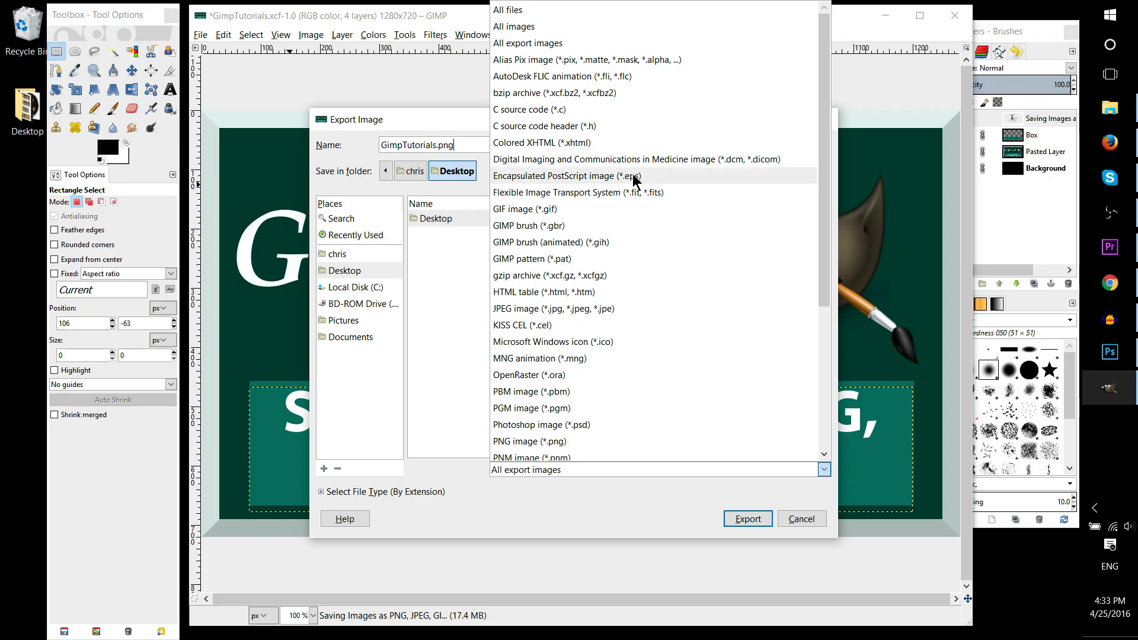
{"action": "scroll", "scroll_direction": "down", "scroll_amount": 3}
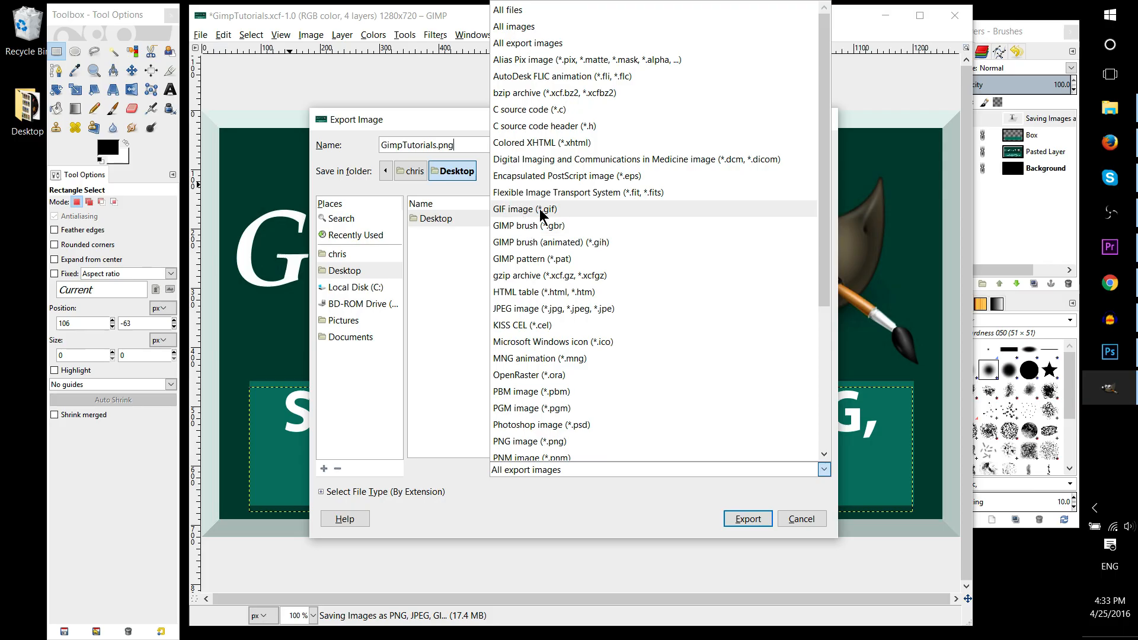
{"action": "mouse_move", "coordinate": [568, 231]}
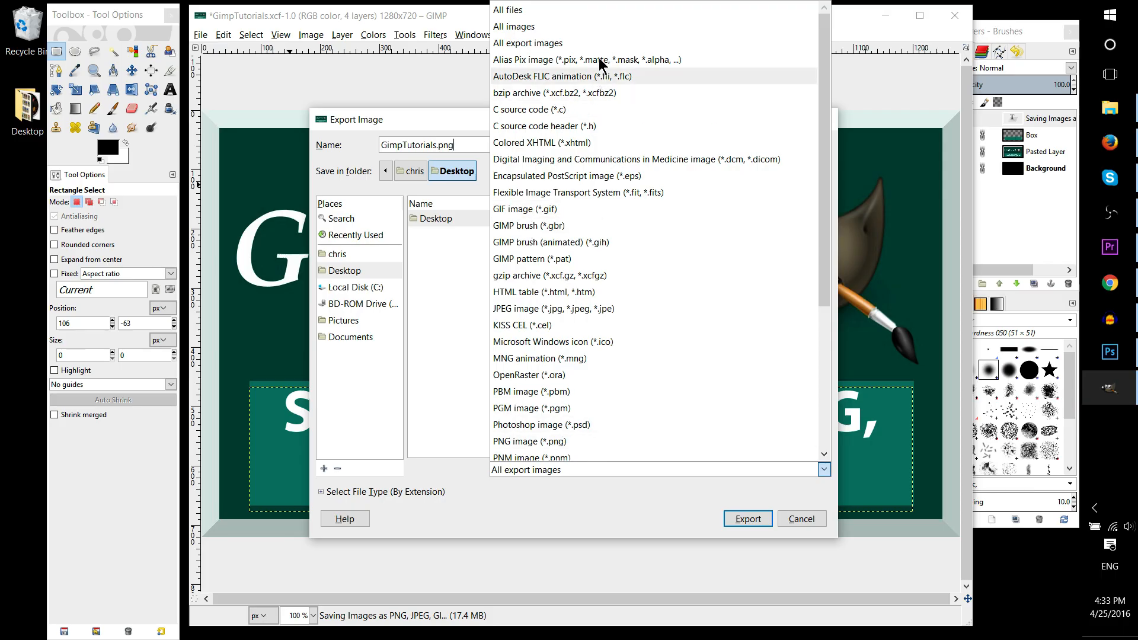
{"action": "scroll", "scroll_direction": "down", "scroll_amount": 3}
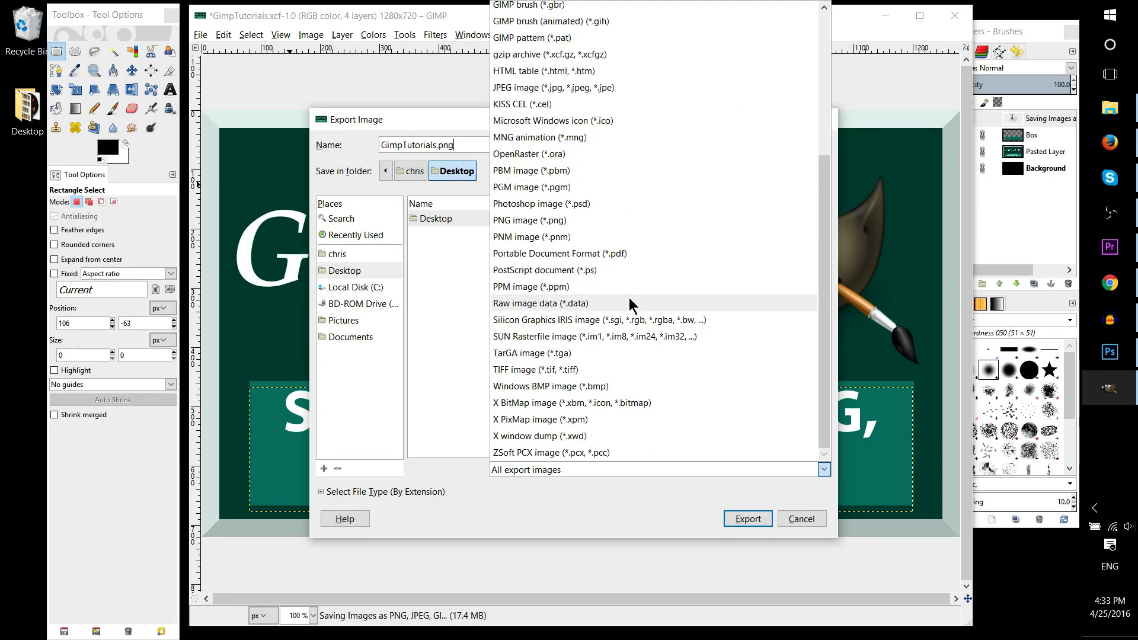
{"action": "mouse_move", "coordinate": [603, 374]}
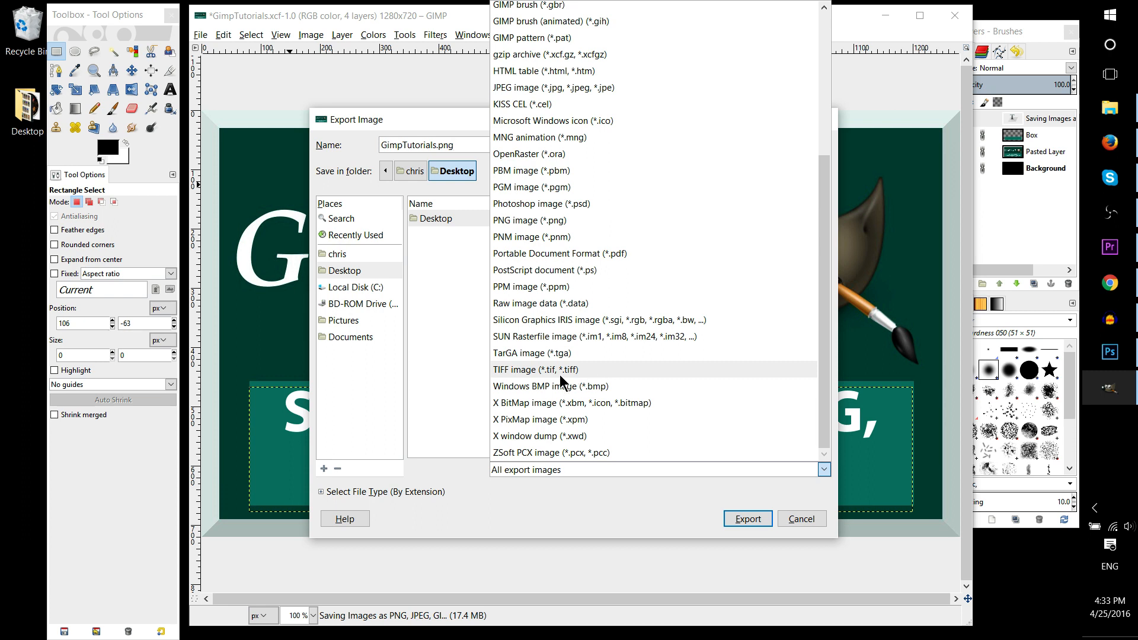
{"action": "mouse_move", "coordinate": [548, 385]}
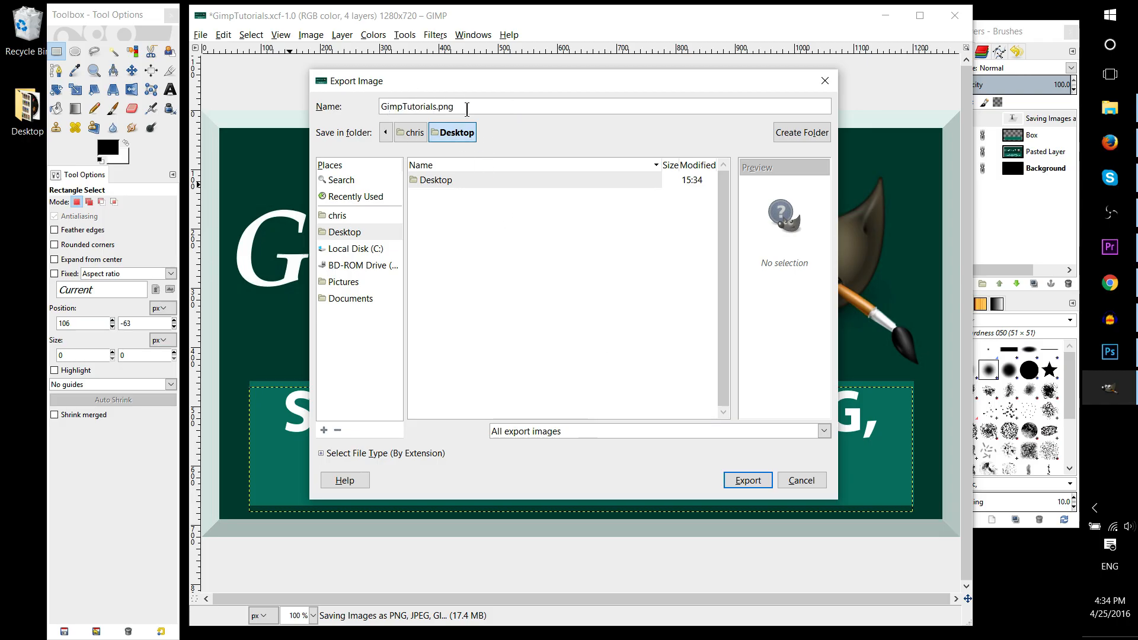
Export GimpTutorials.png to the Desktop, accepting the default PNG options
{"action": "left_click", "coordinate": [747, 479]}
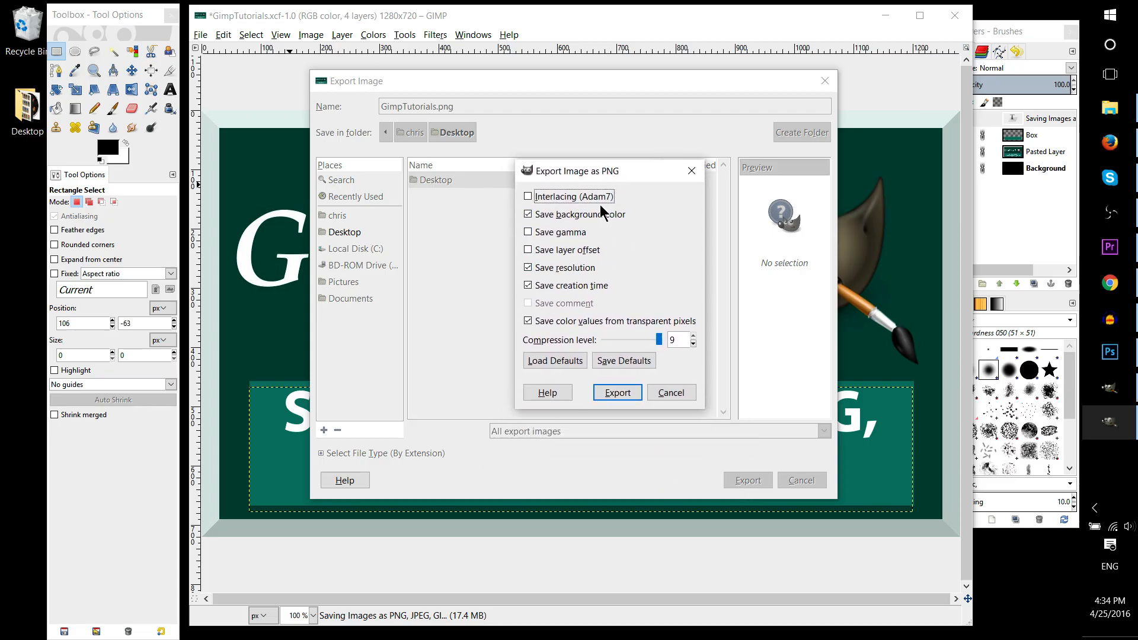
{"action": "left_click", "coordinate": [616, 392]}
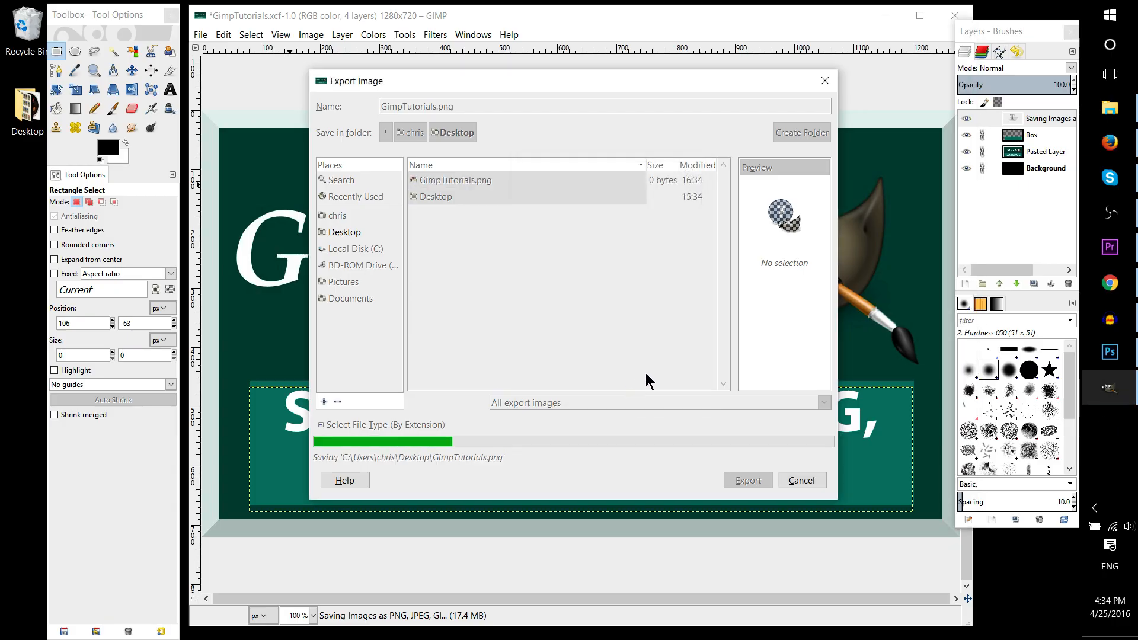
{"action": "left_click", "coordinate": [747, 480]}
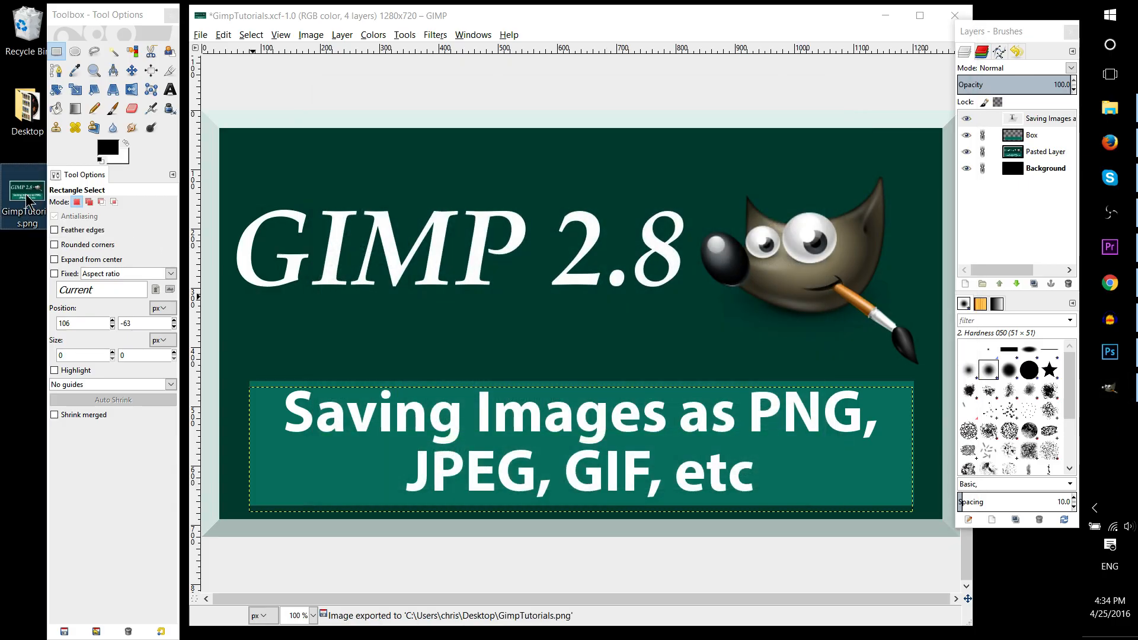
Open GimpTutorials.png from the desktop in Photos to view the GIMP 2.8 title card
{"action": "double_click", "coordinate": [23, 197]}
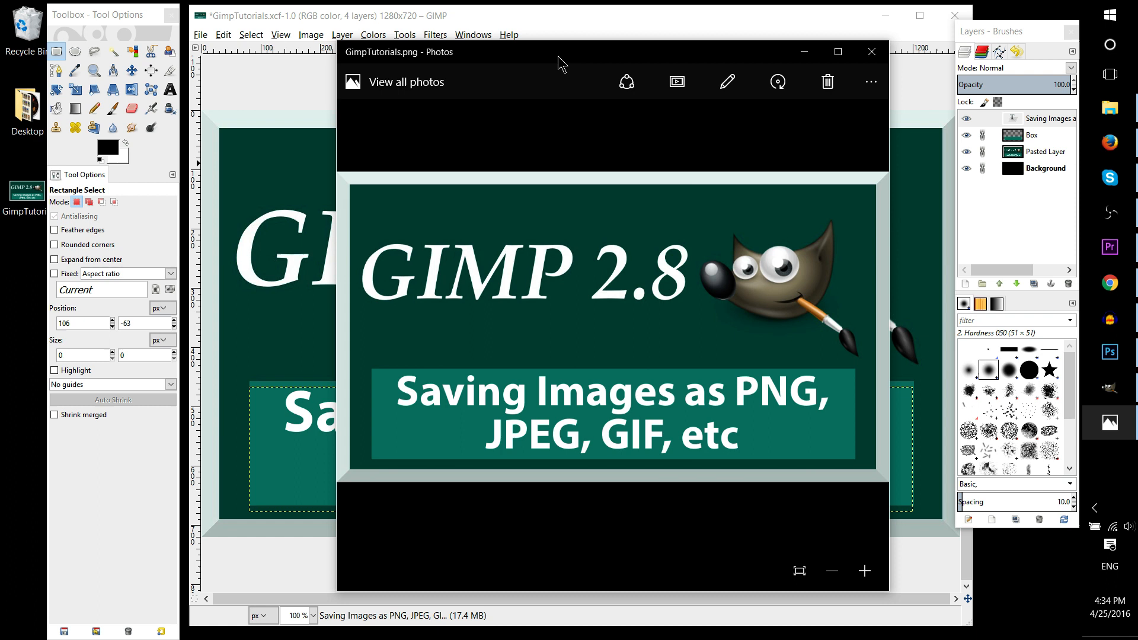
{"action": "mouse_move", "coordinate": [553, 66]}
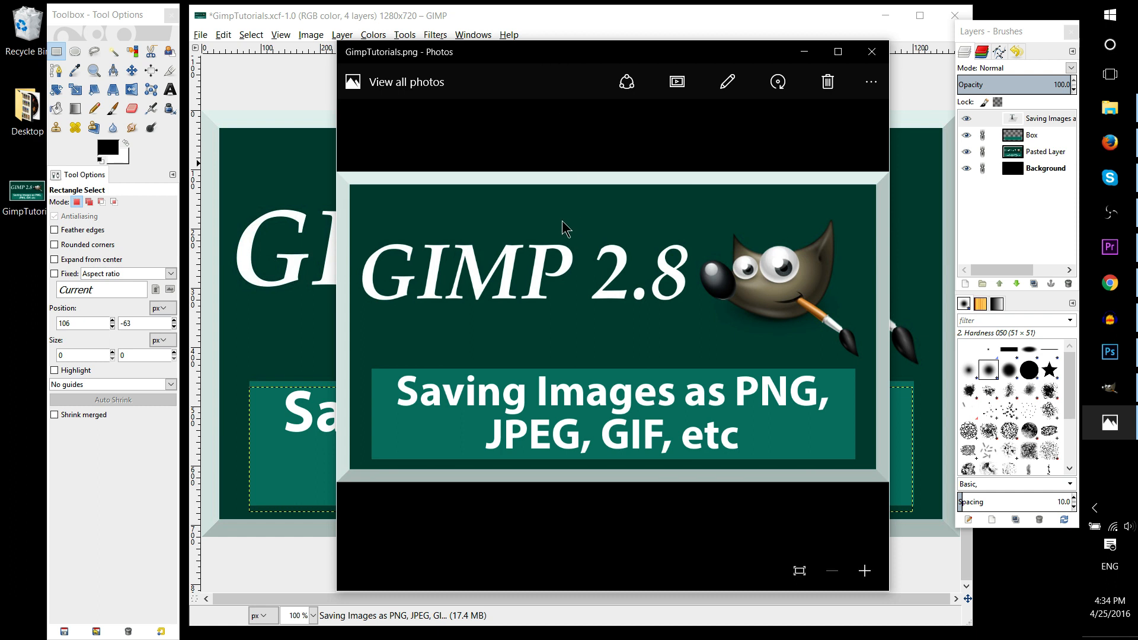
{"action": "mouse_move", "coordinate": [711, 137]}
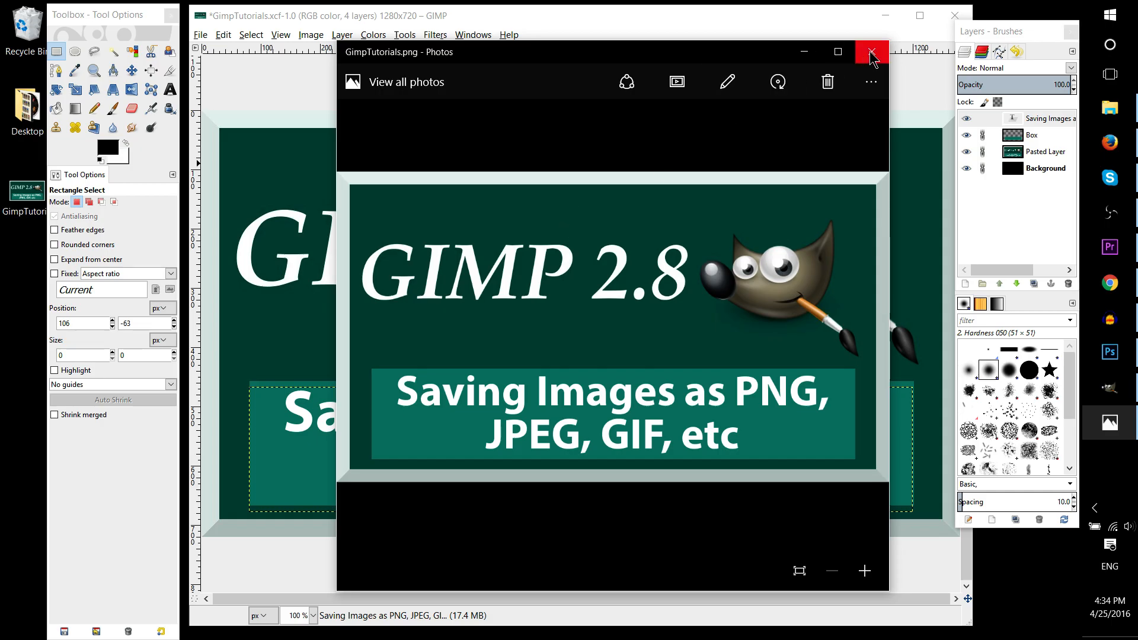
{"action": "mouse_move", "coordinate": [872, 52]}
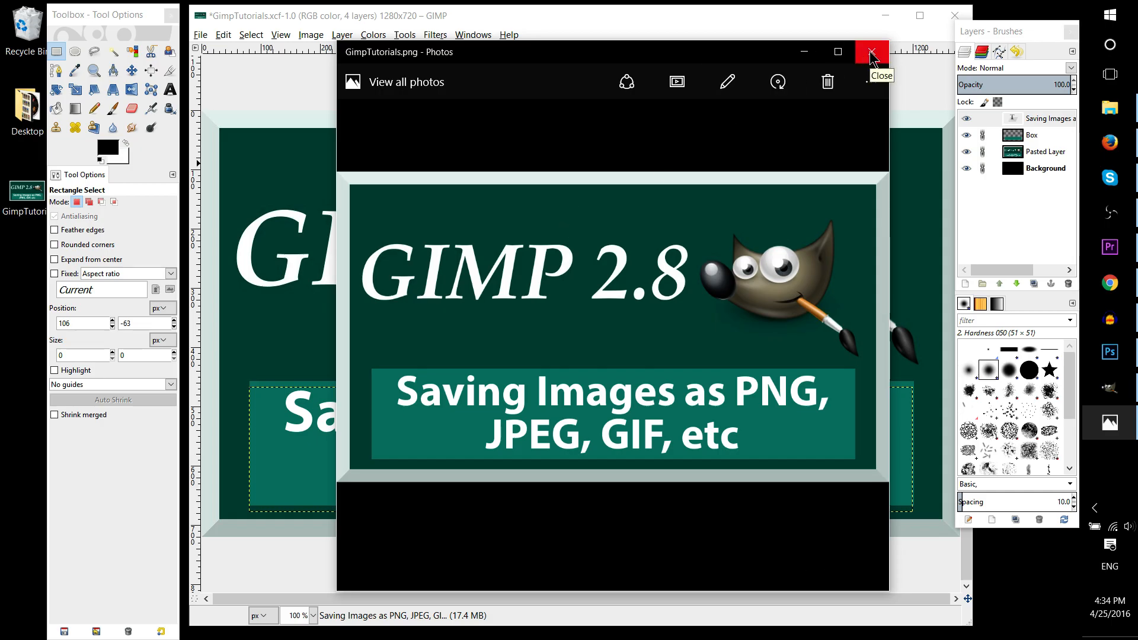